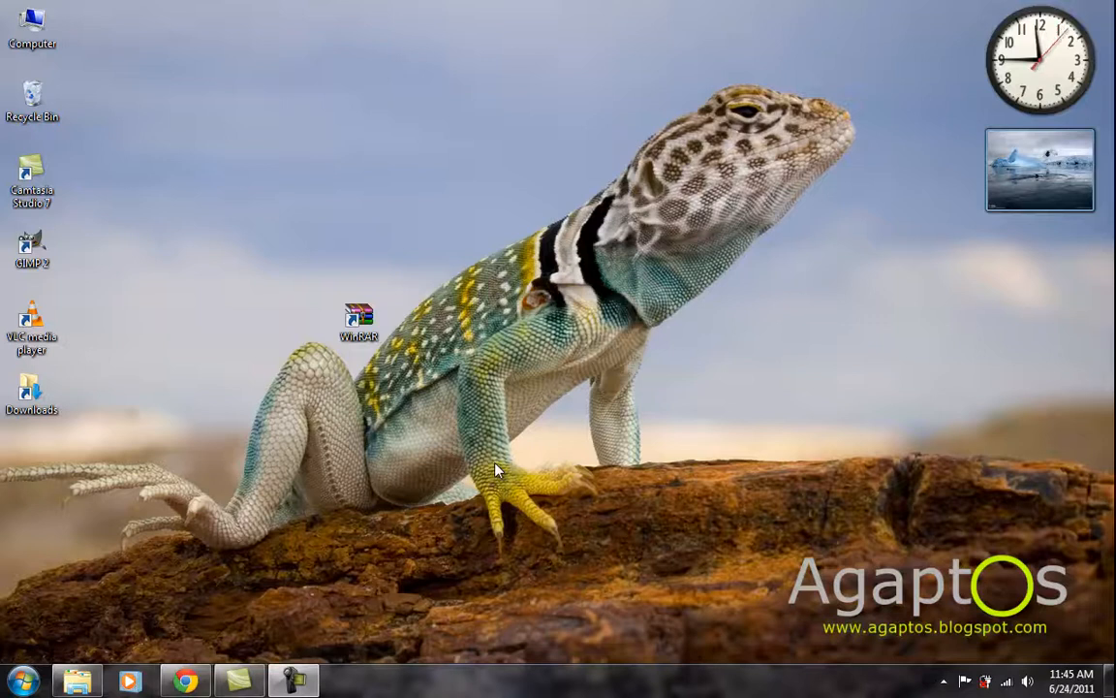
mouse_move(178, 241)
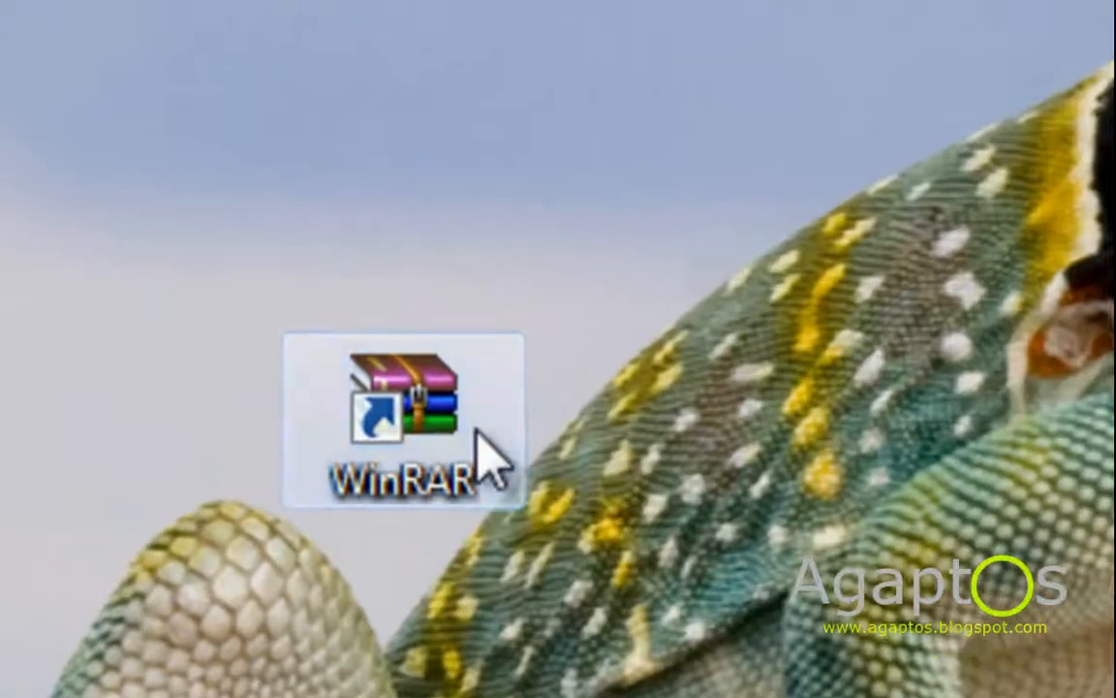
Launch WinRAR from its desktop shortcut, showing the Desktop folder contents.
double_click(405, 407)
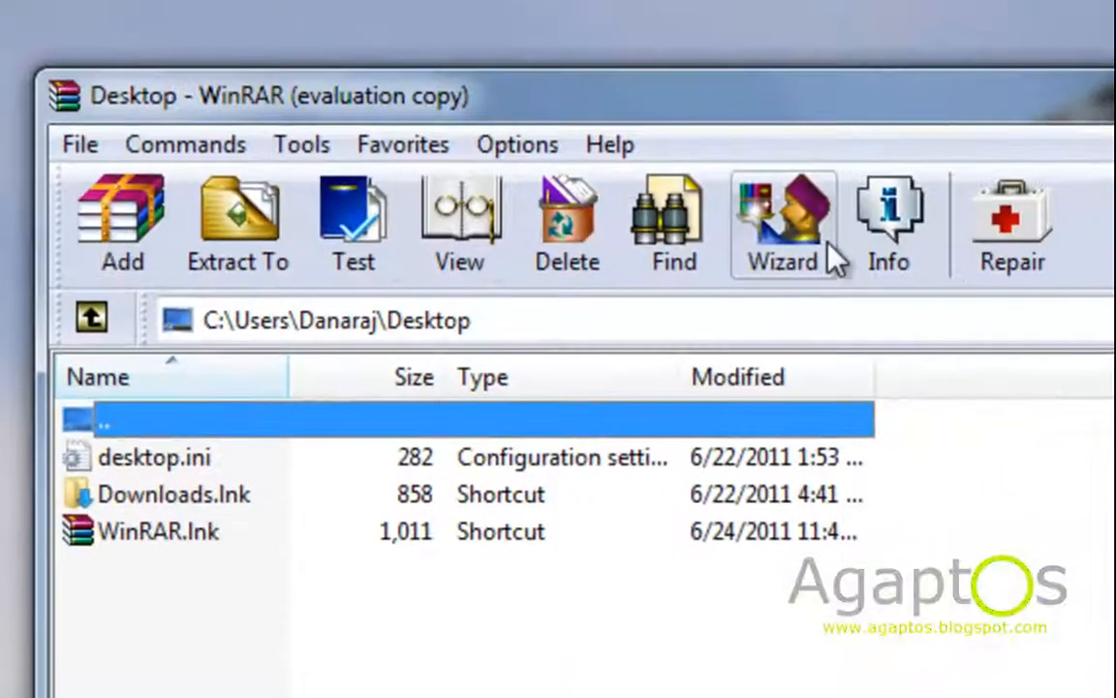
mouse_move(864, 267)
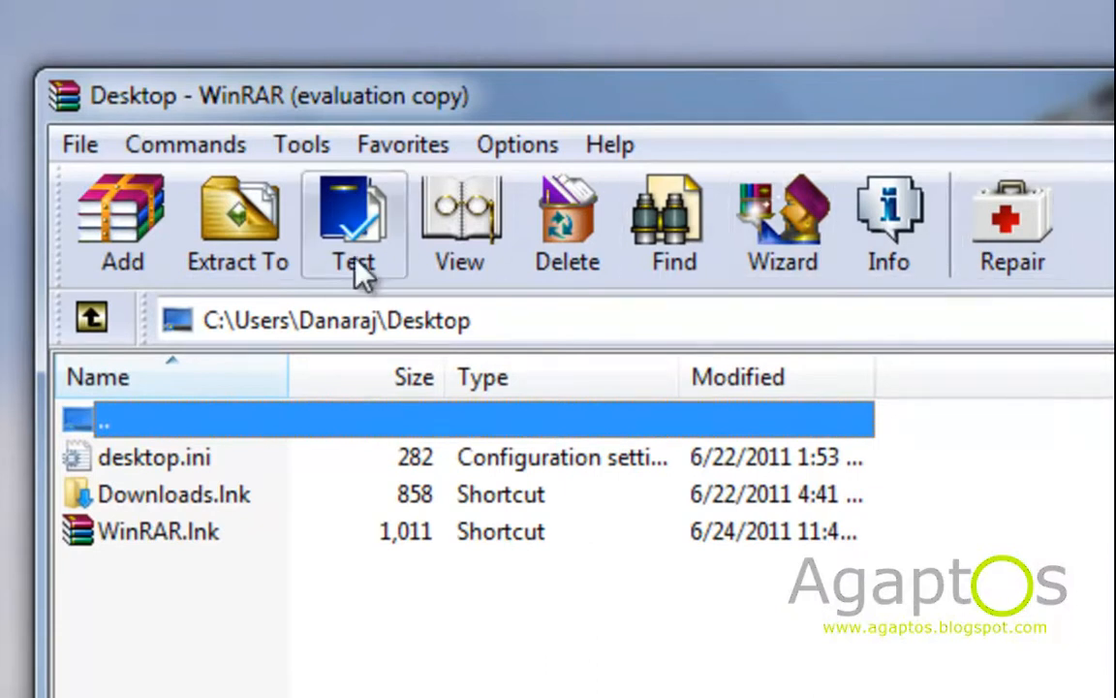
mouse_move(783, 310)
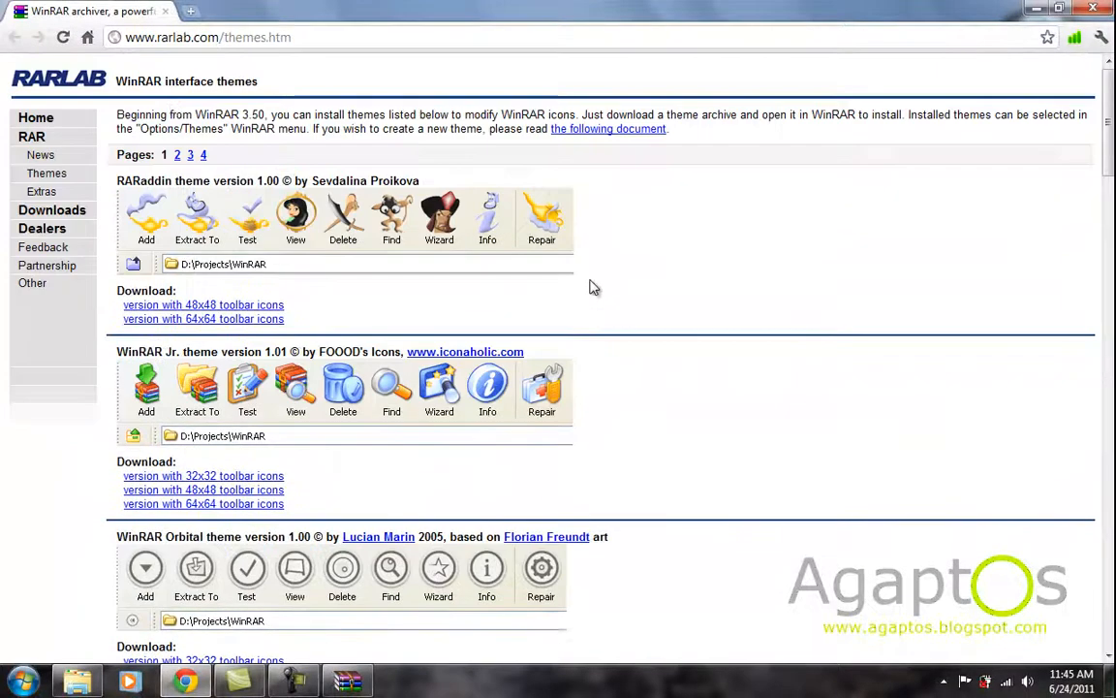
mouse_move(279, 97)
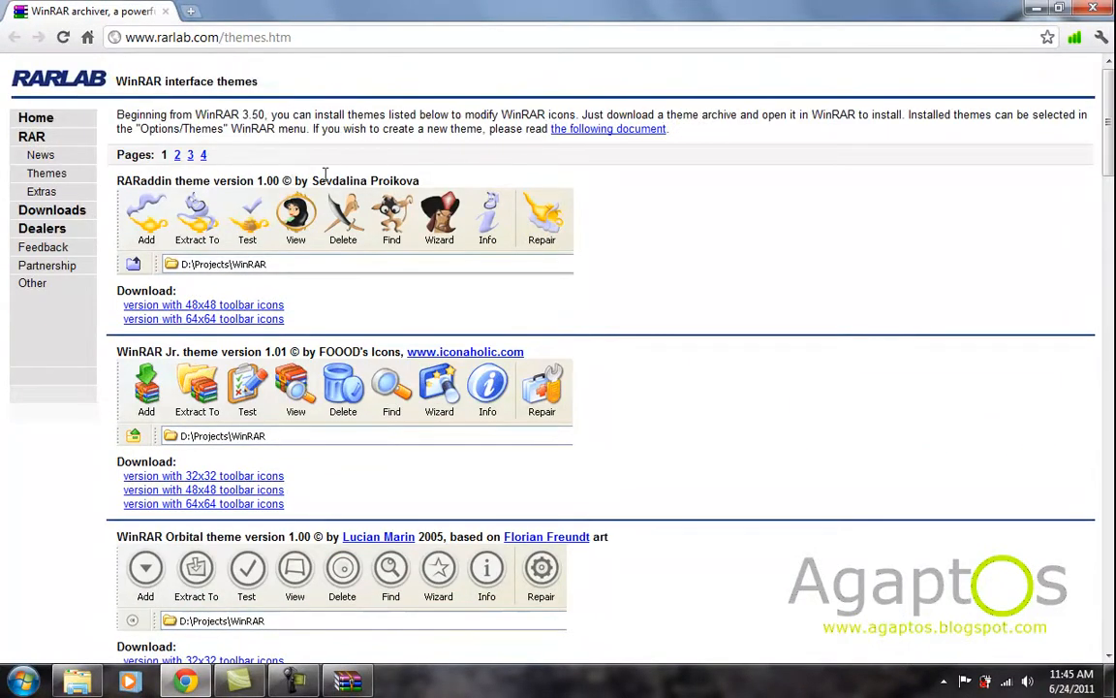
mouse_move(455, 190)
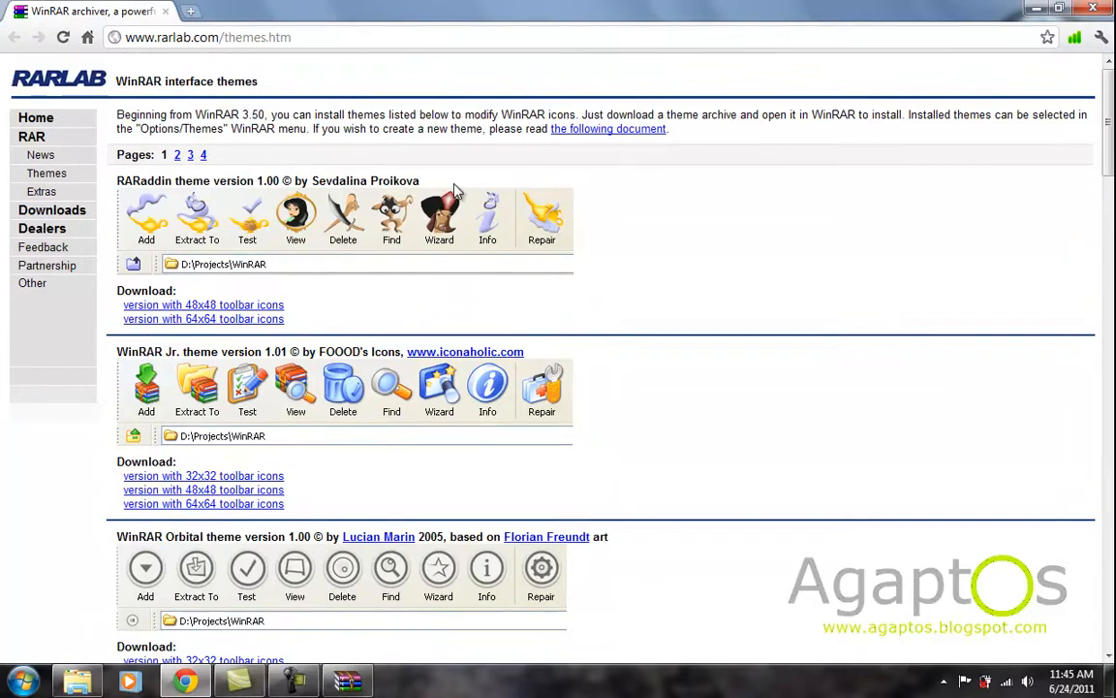
Scroll the RARLAB themes page down to the WinRAR PC.DE theme's 48x48 icons version.
scroll("down", 3)
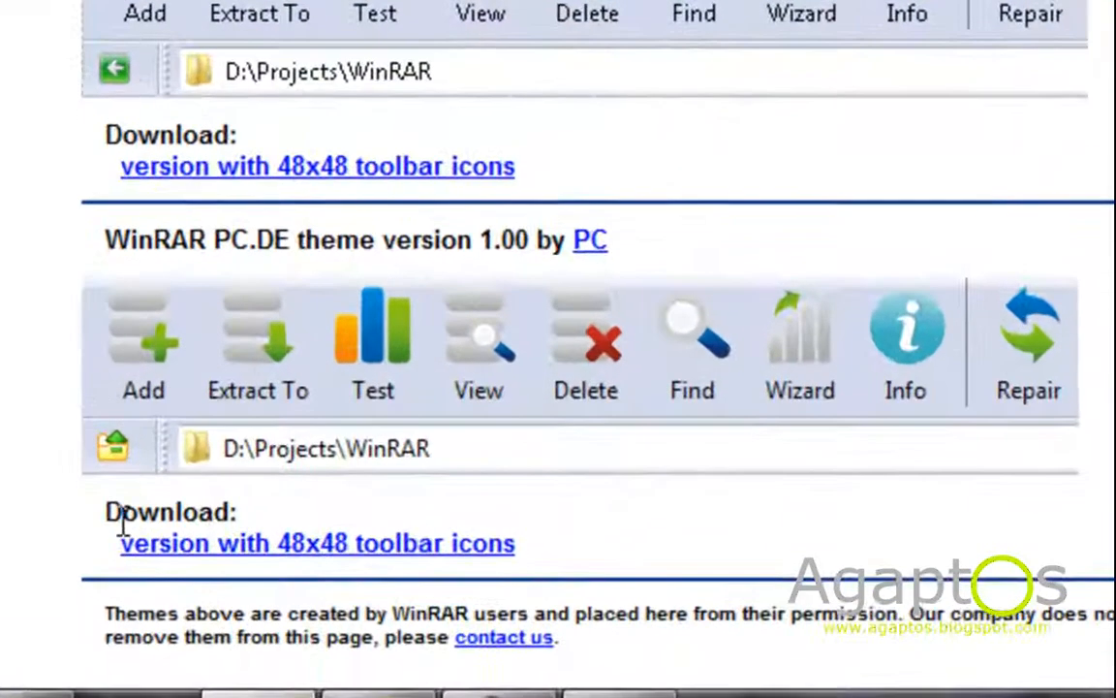
scroll("down", 3)
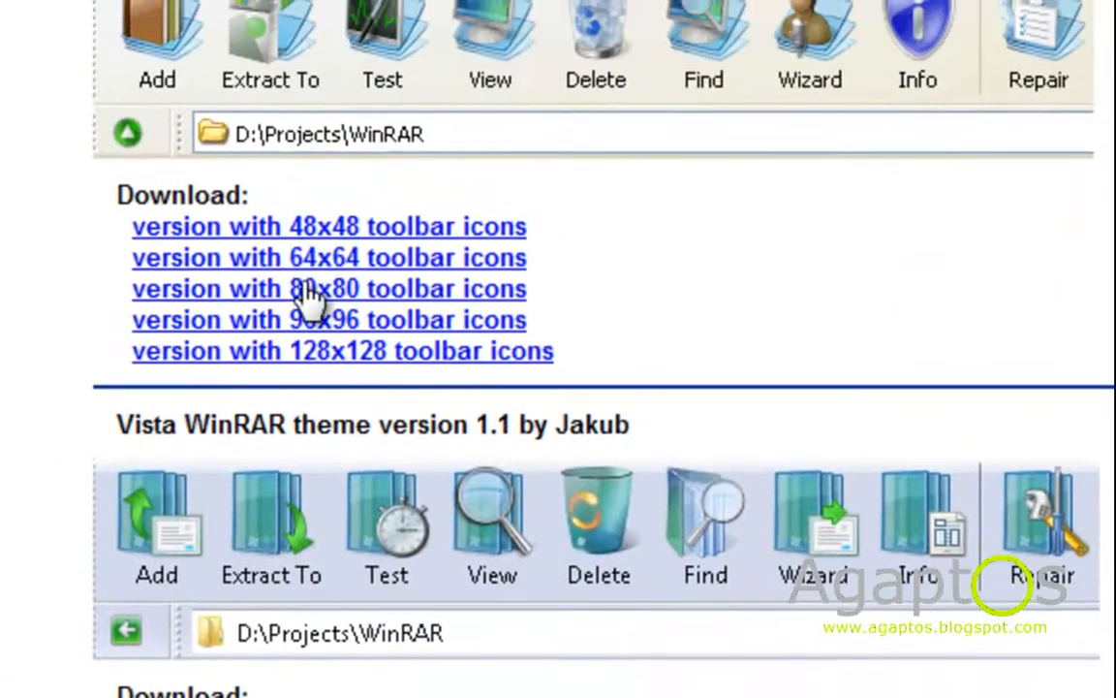
mouse_move(339, 225)
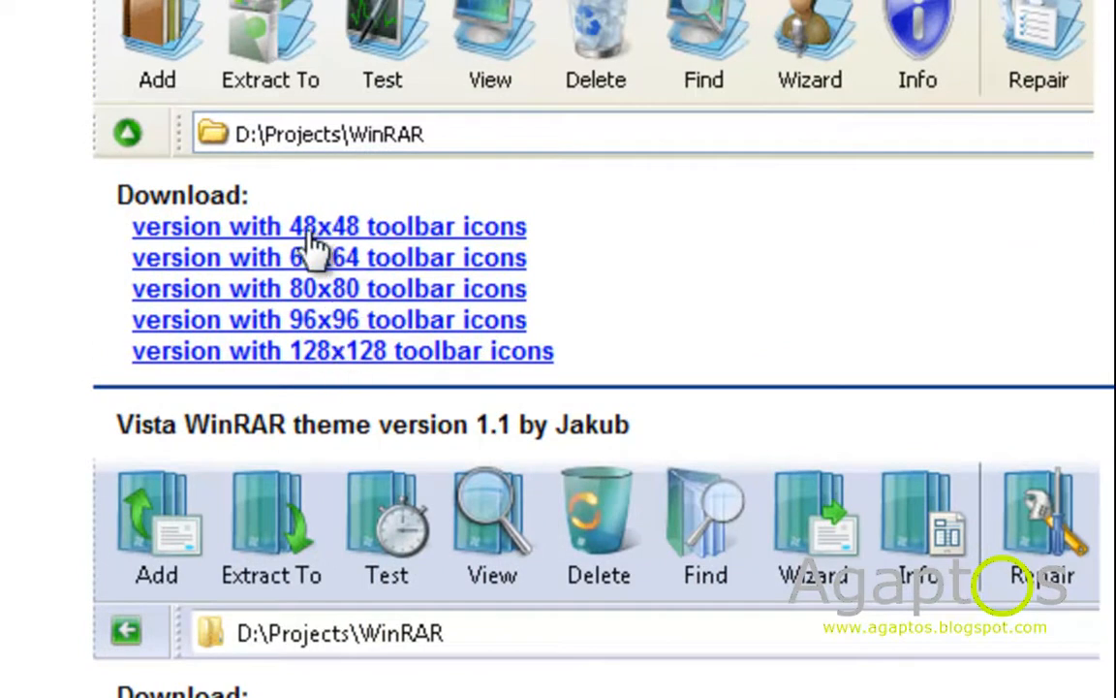
mouse_move(500, 236)
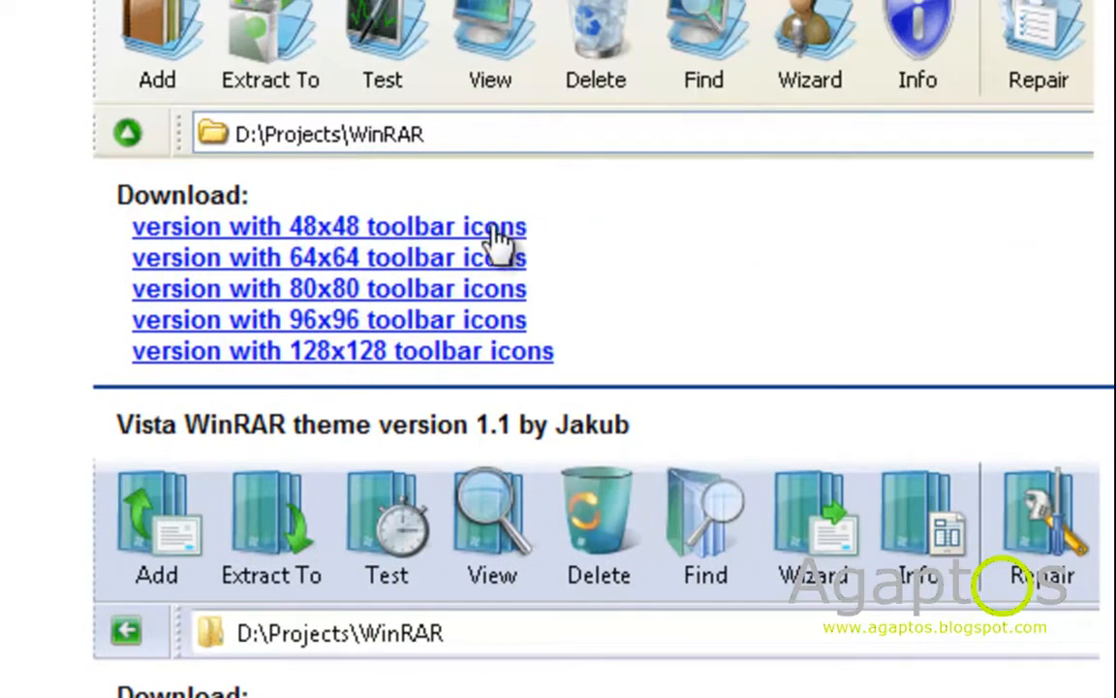
scroll("down", 3)
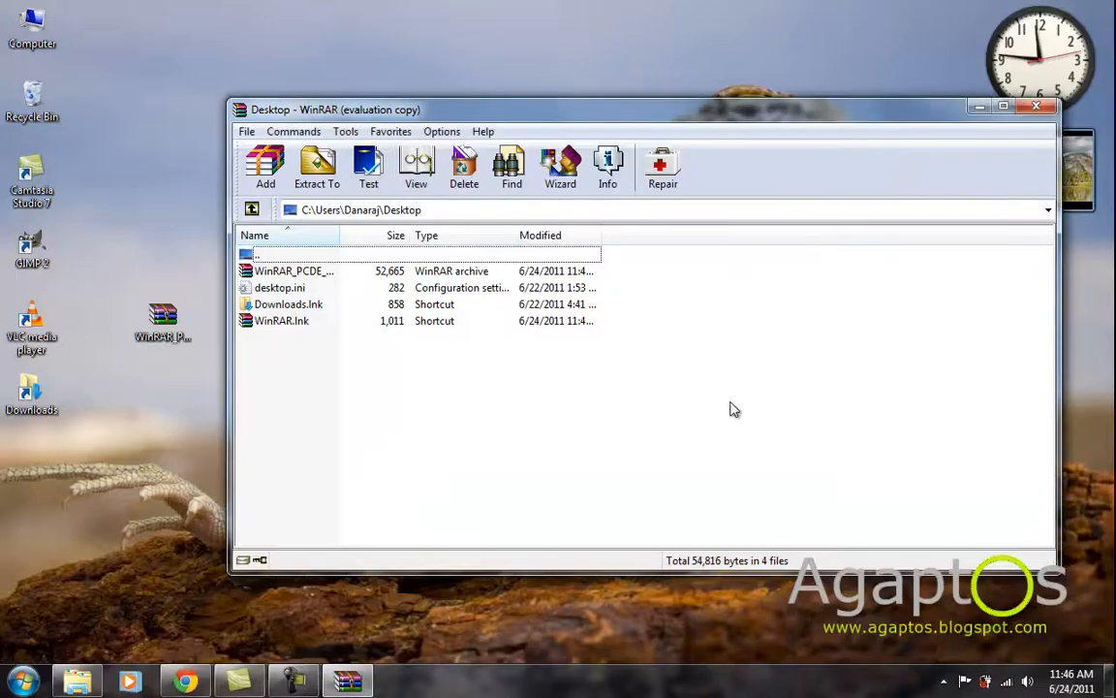
Bring up the theme-file picker via Options > Themes > Organize themes > Add.
left_click(442, 132)
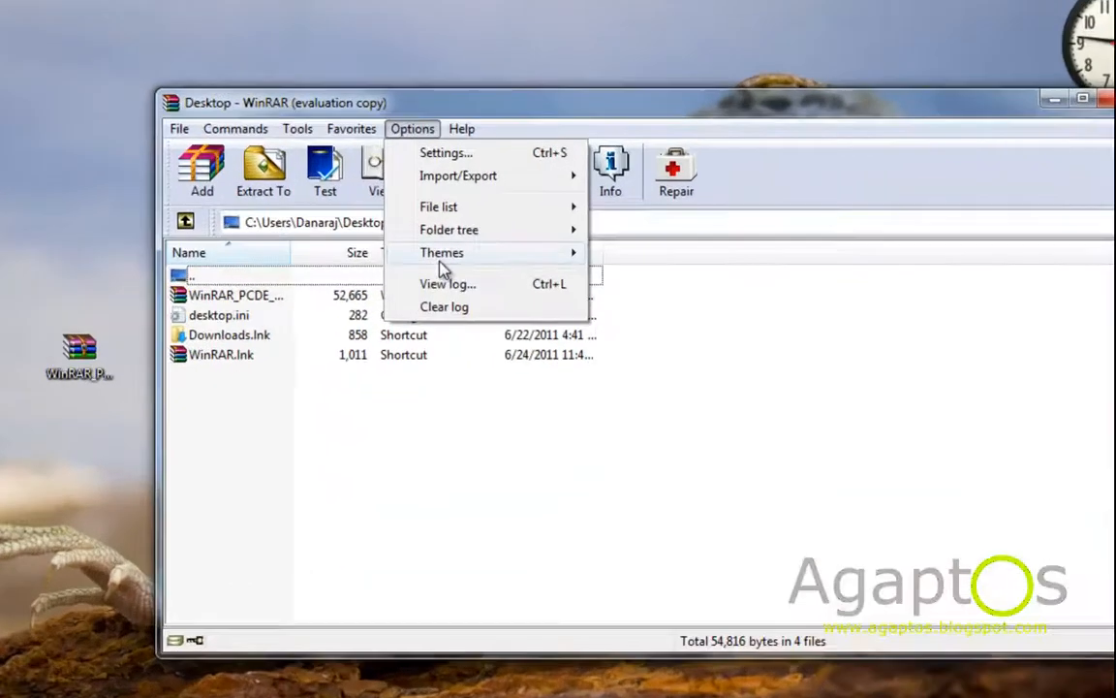
left_click(442, 252)
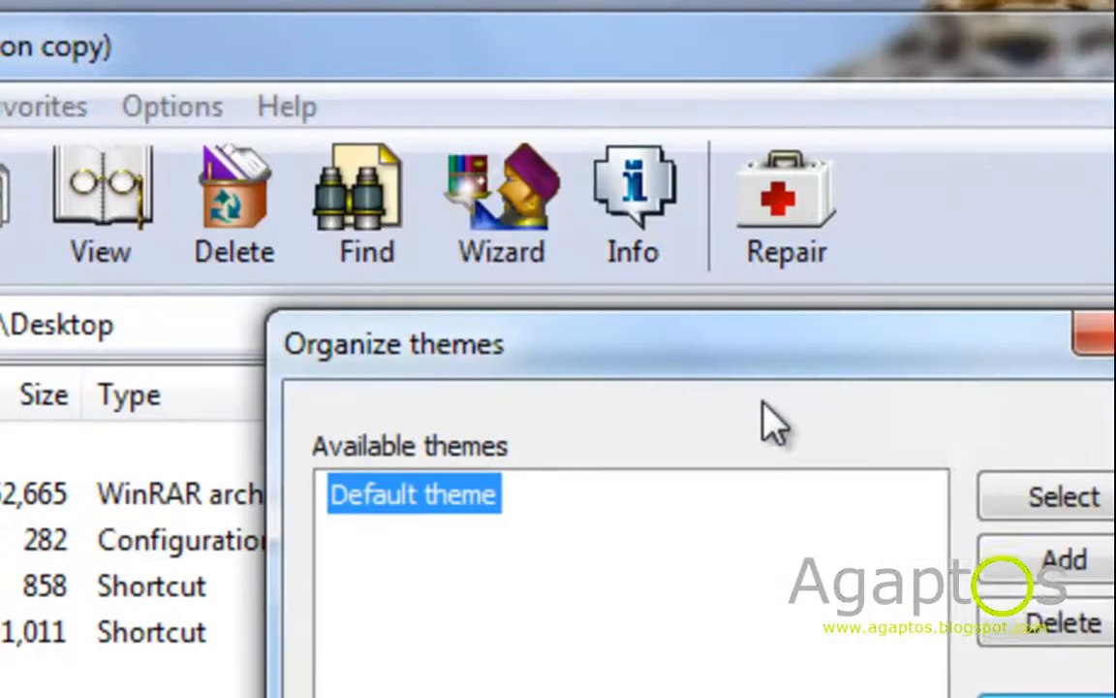
left_click(1064, 558)
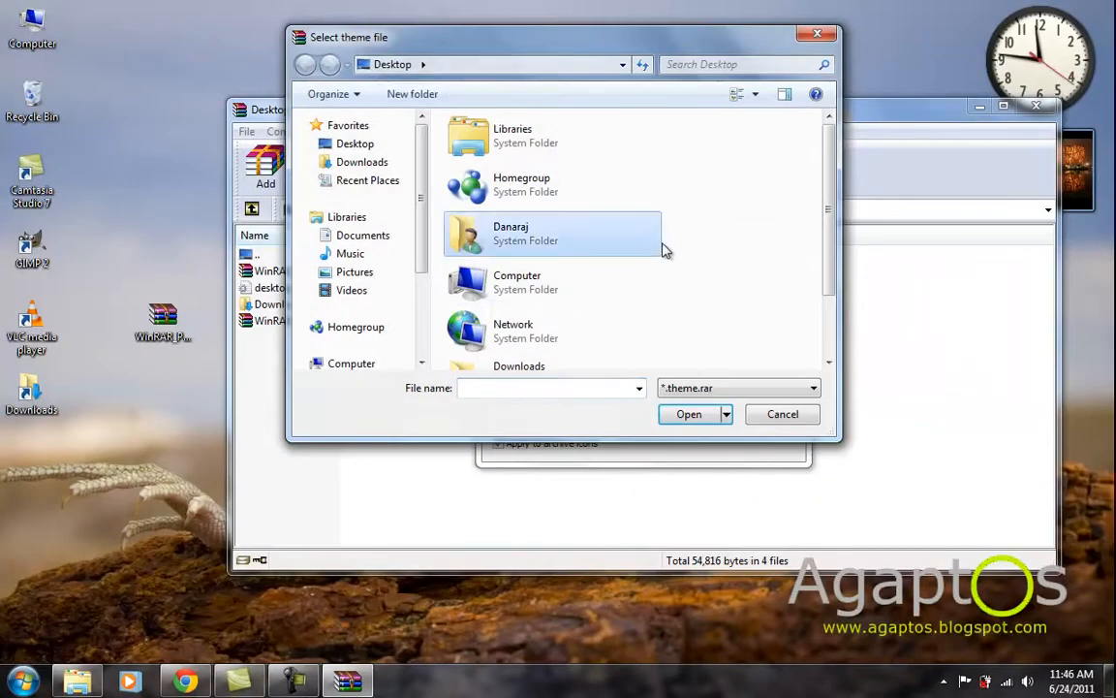
Install WinRAR_PCDE_48x48.1.00.theme, confirming it so it joins the themes list.
left_click(570, 345)
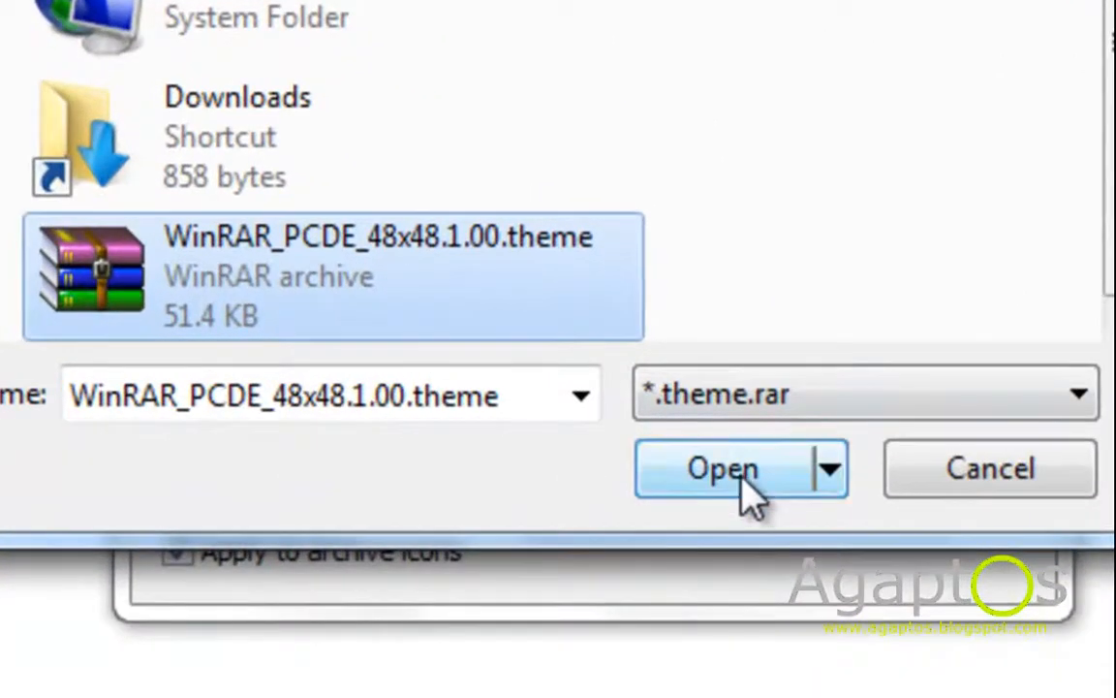
left_click(721, 467)
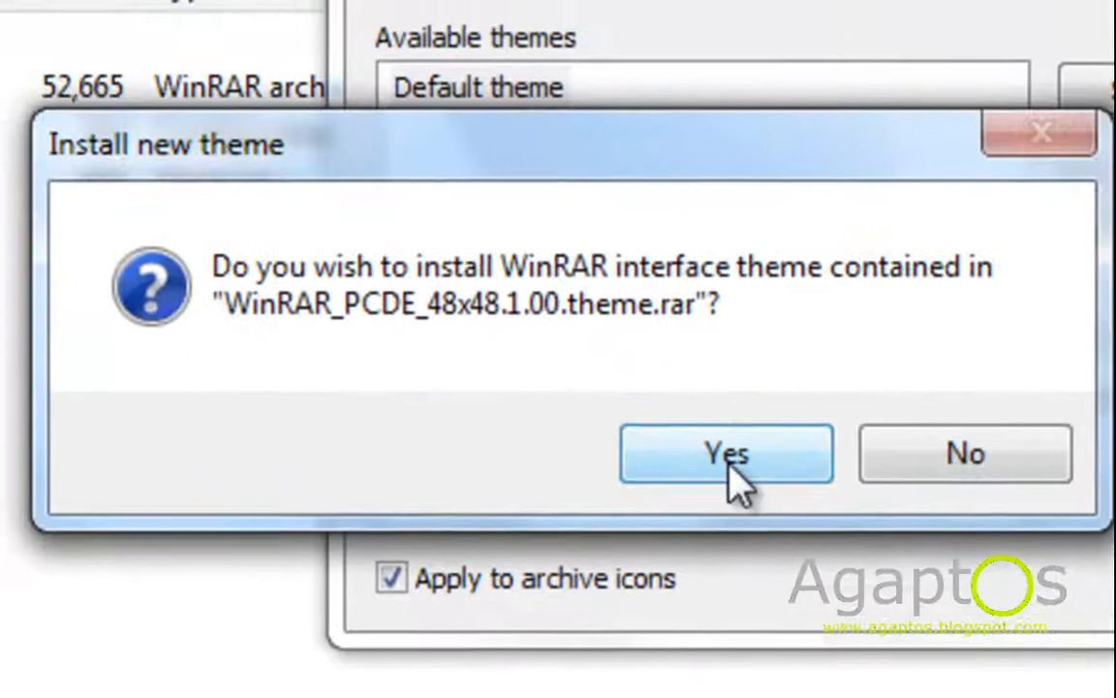
left_click(725, 454)
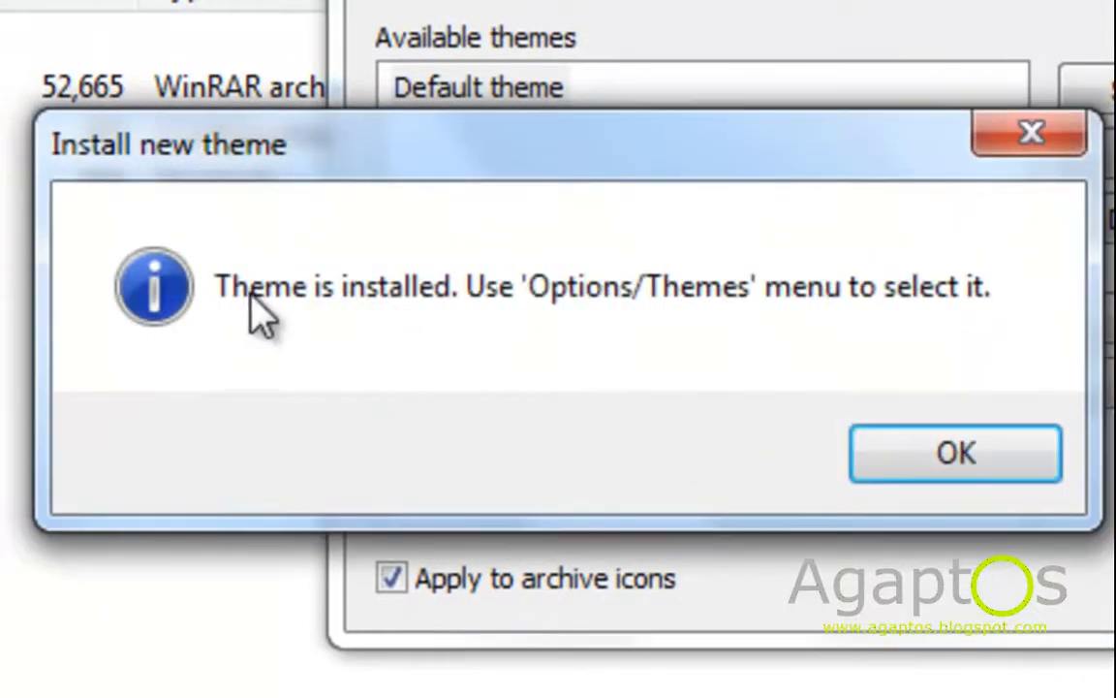
left_click(955, 453)
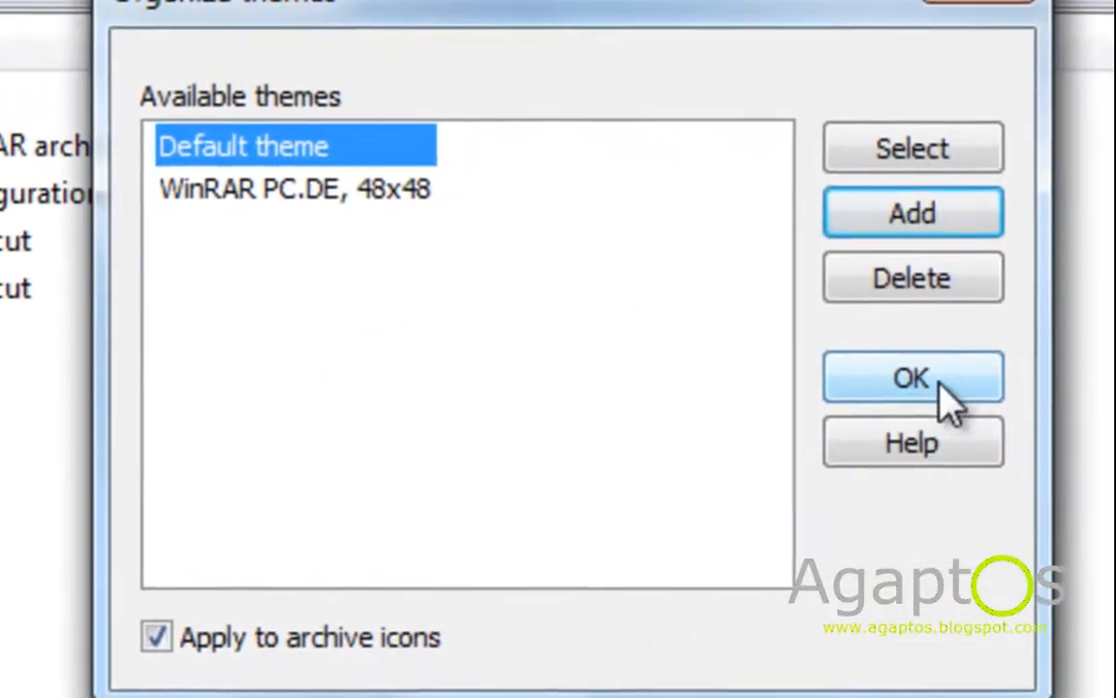
left_click(910, 376)
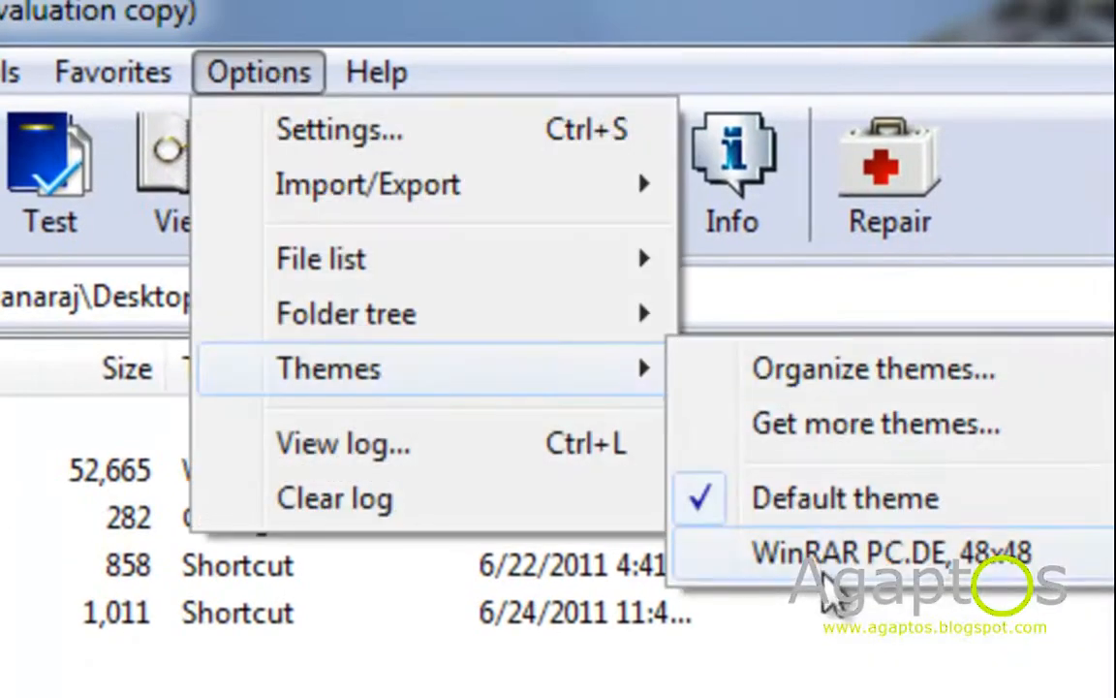
Make WinRAR PC.DE 48x48 the active theme and view the theme archive's context actions.
left_click(889, 552)
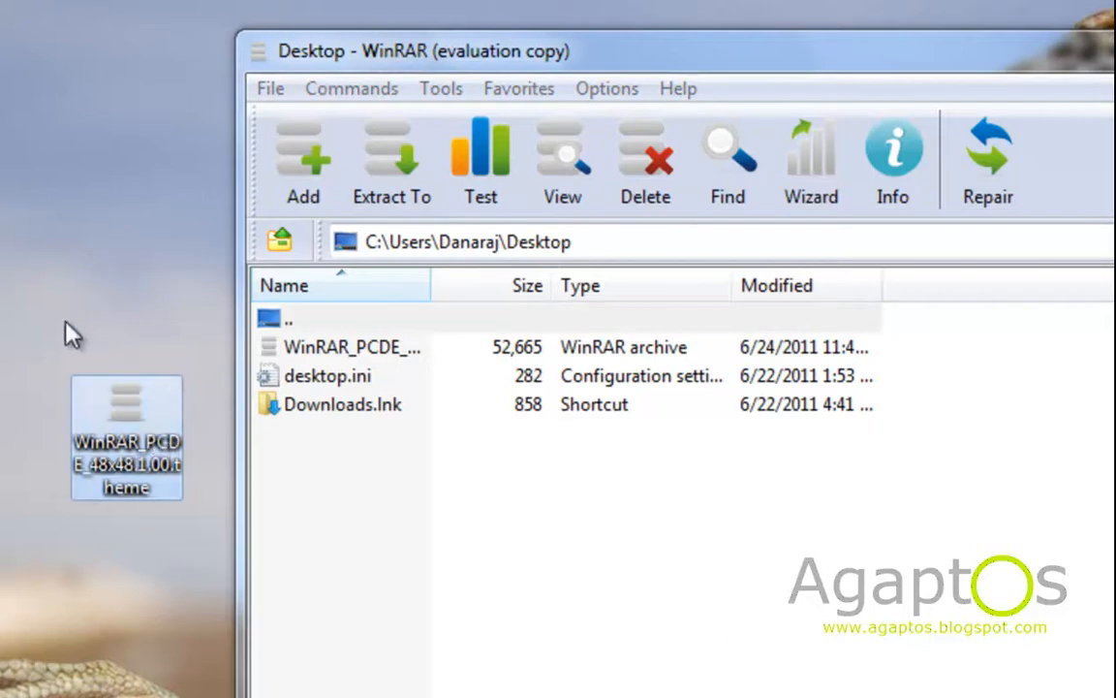
right_click(126, 436)
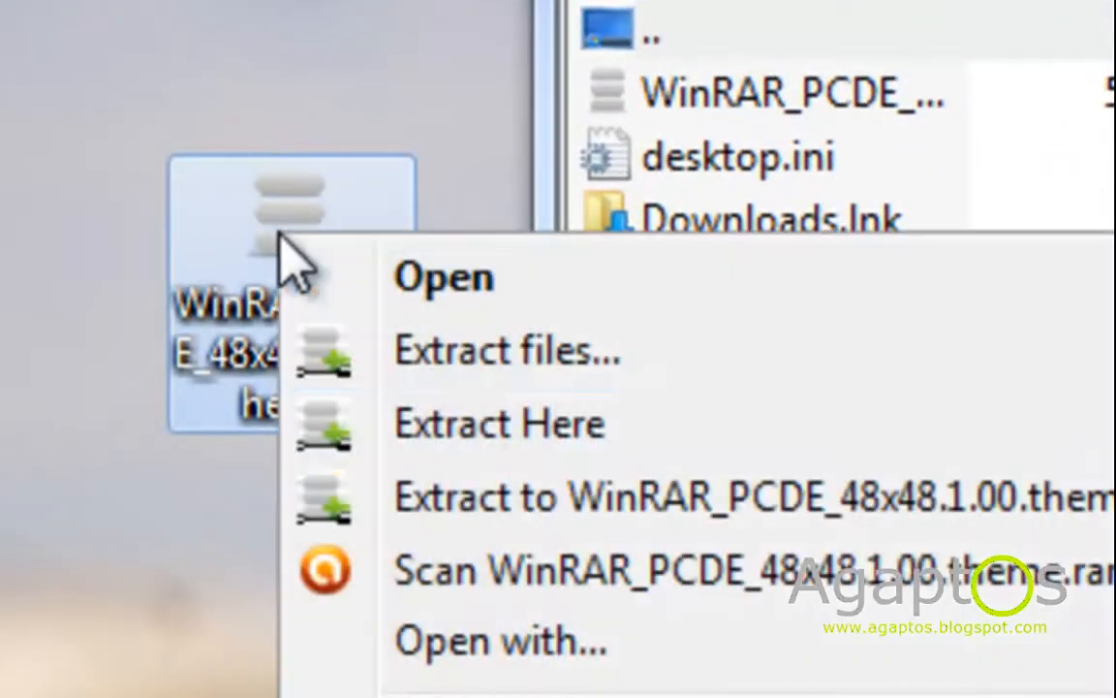
mouse_move(364, 184)
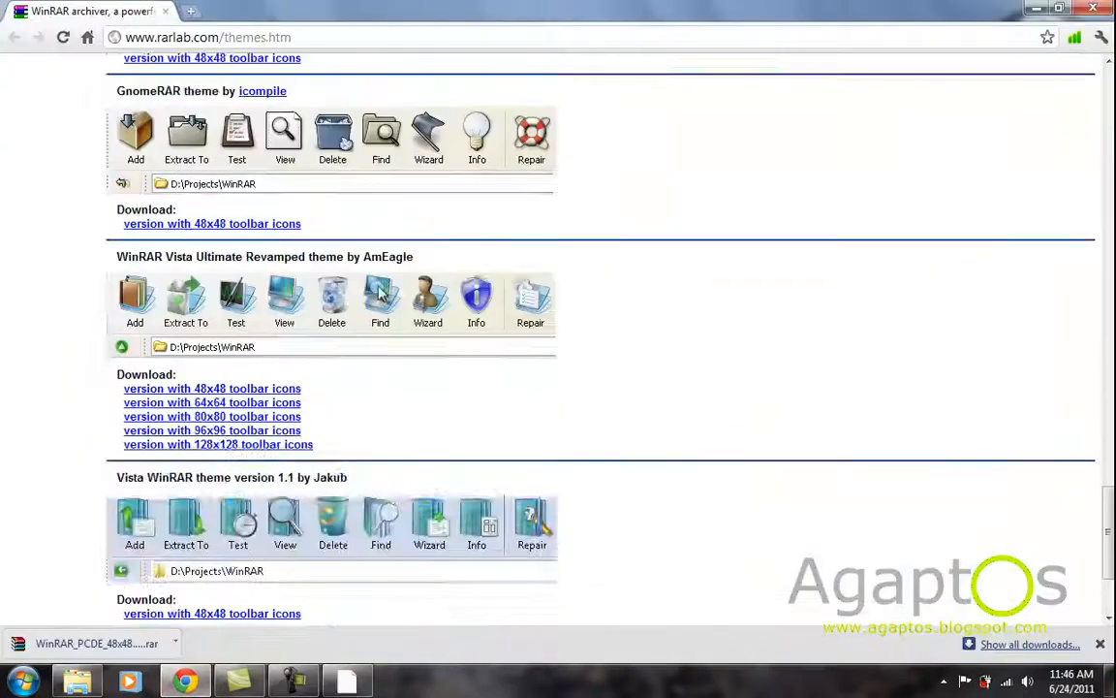
scroll("down", 3)
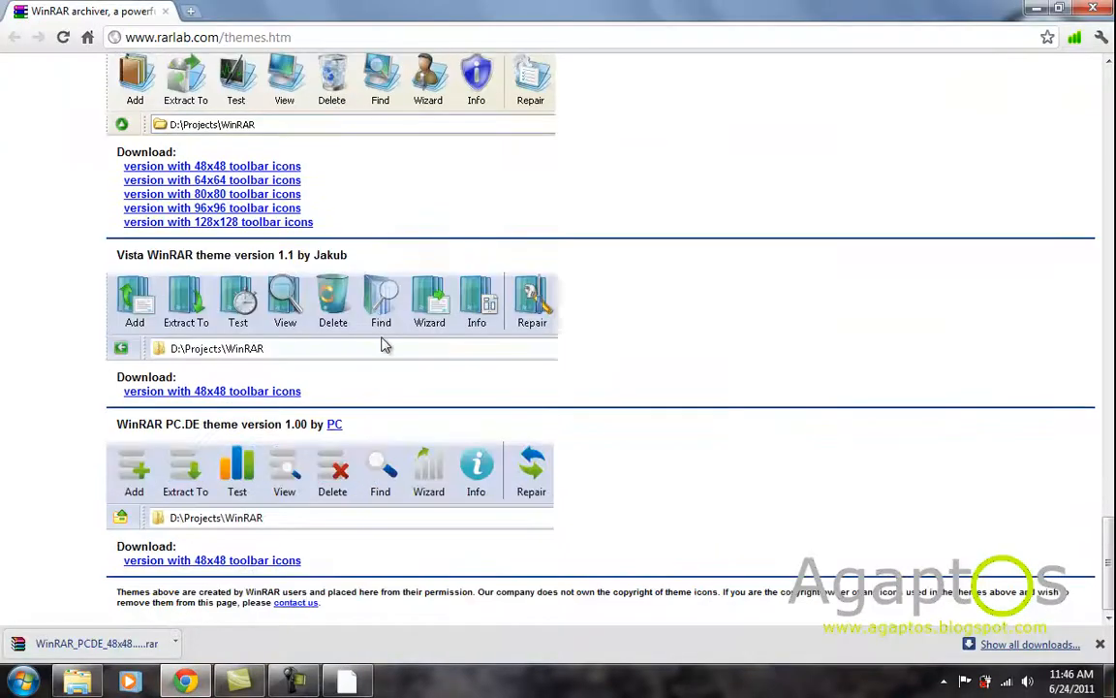
scroll("up", 3)
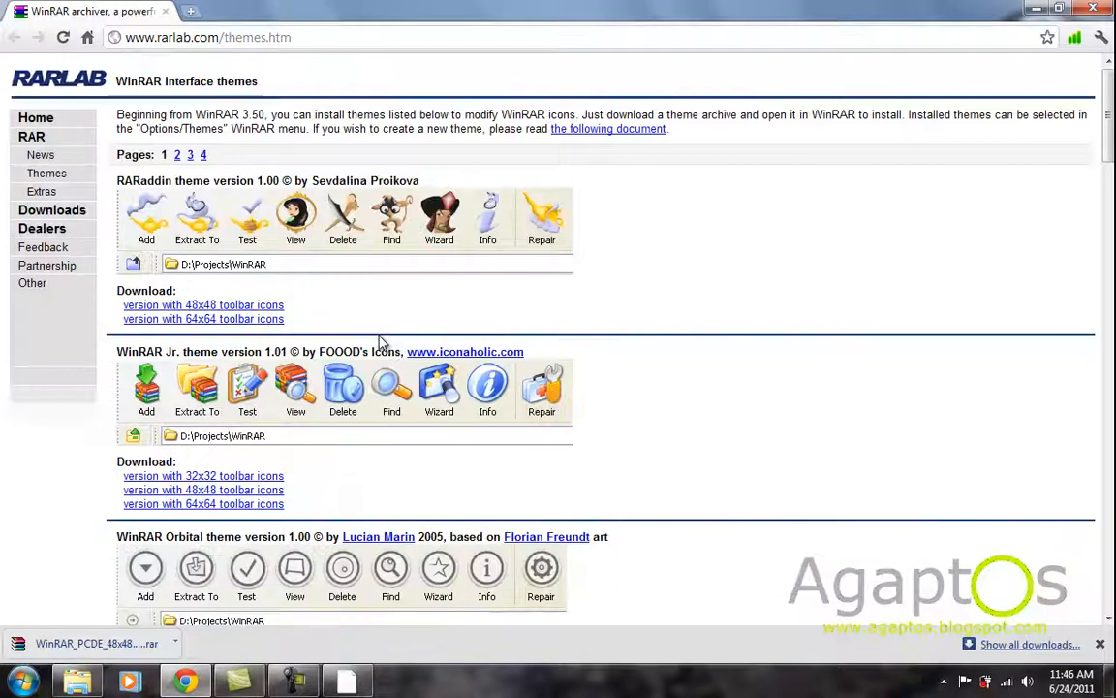
scroll("down", 3)
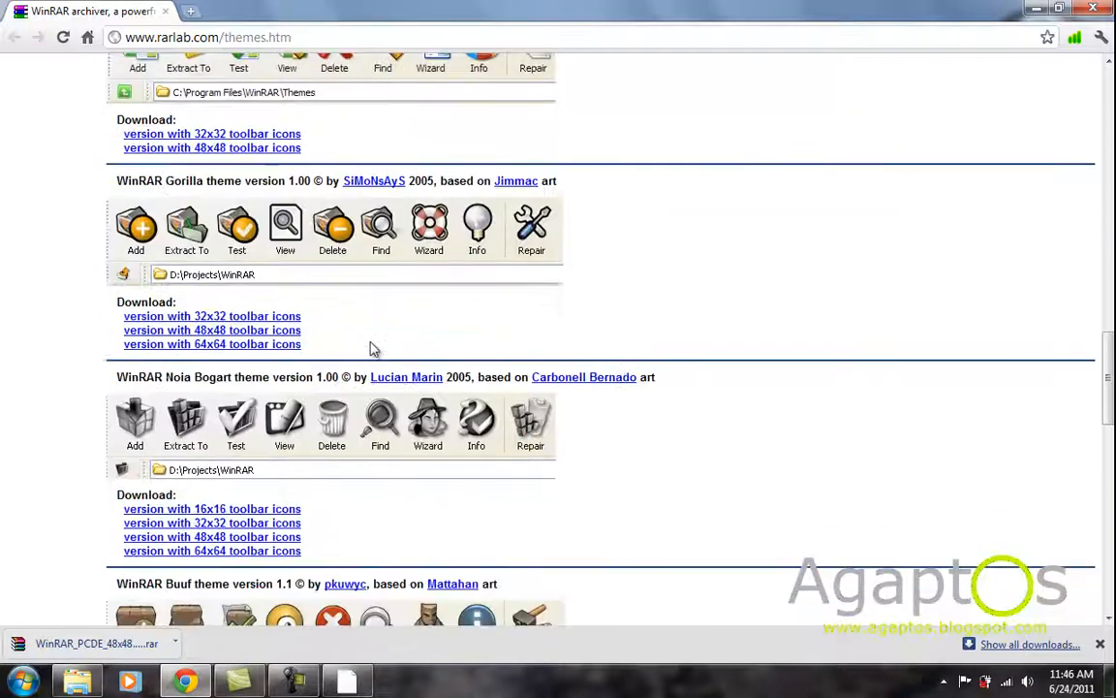